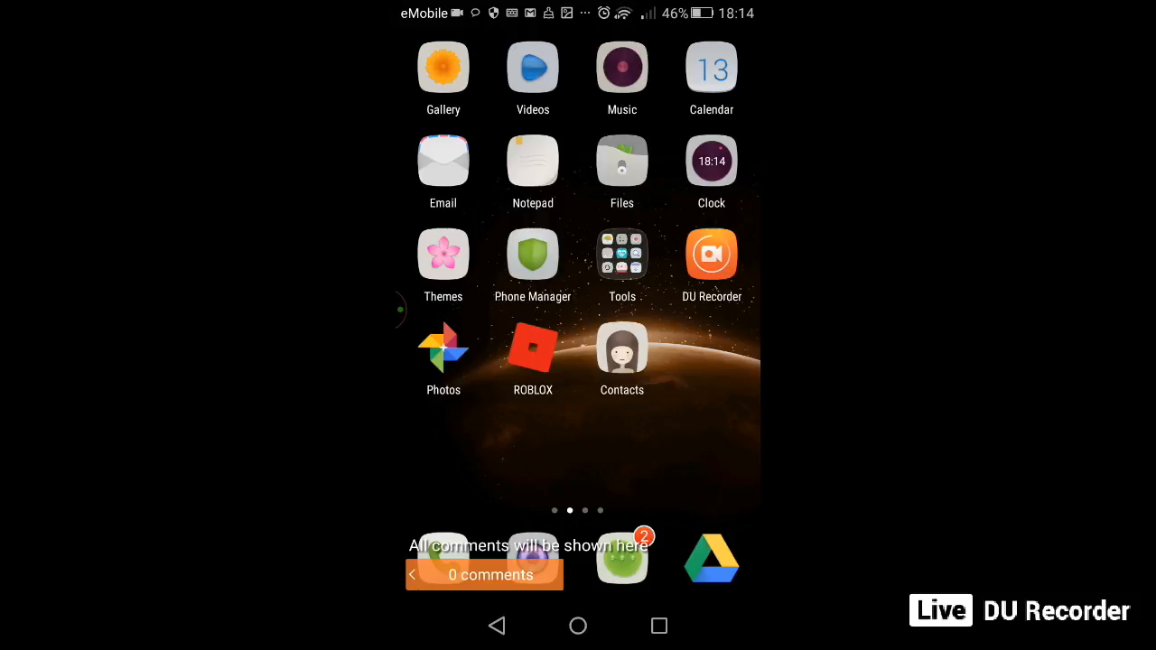
Launch Roblox from the Android home screen and wait for the Home page.
{"action": "left_click", "coordinate": [412, 575]}
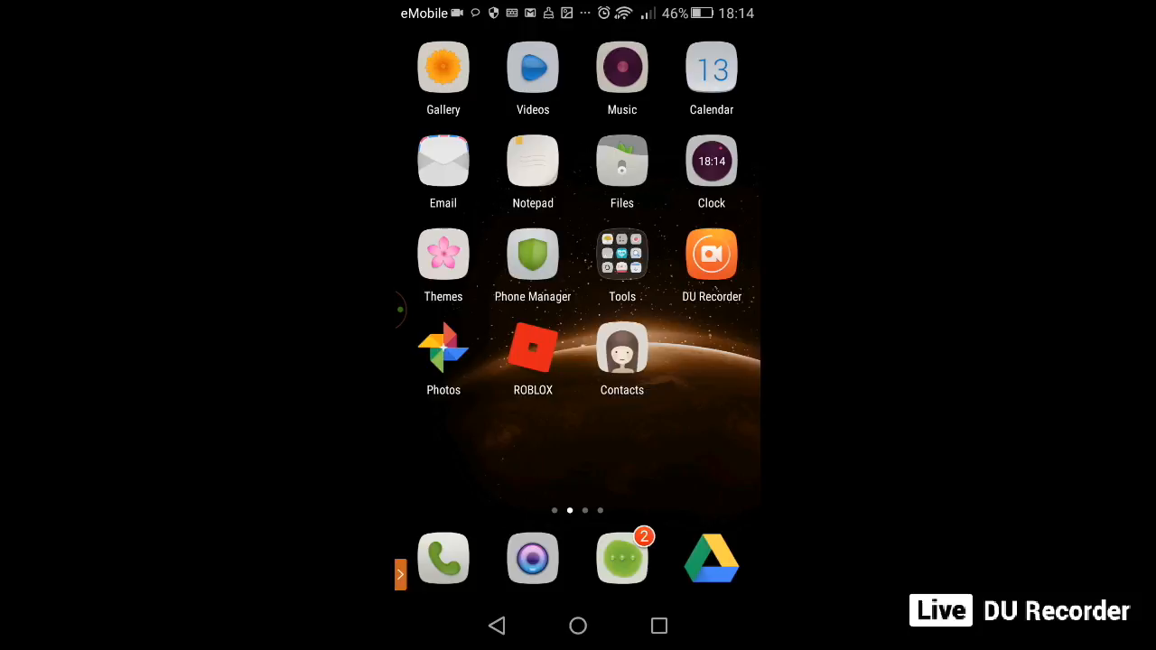
{"action": "left_click", "coordinate": [532, 352]}
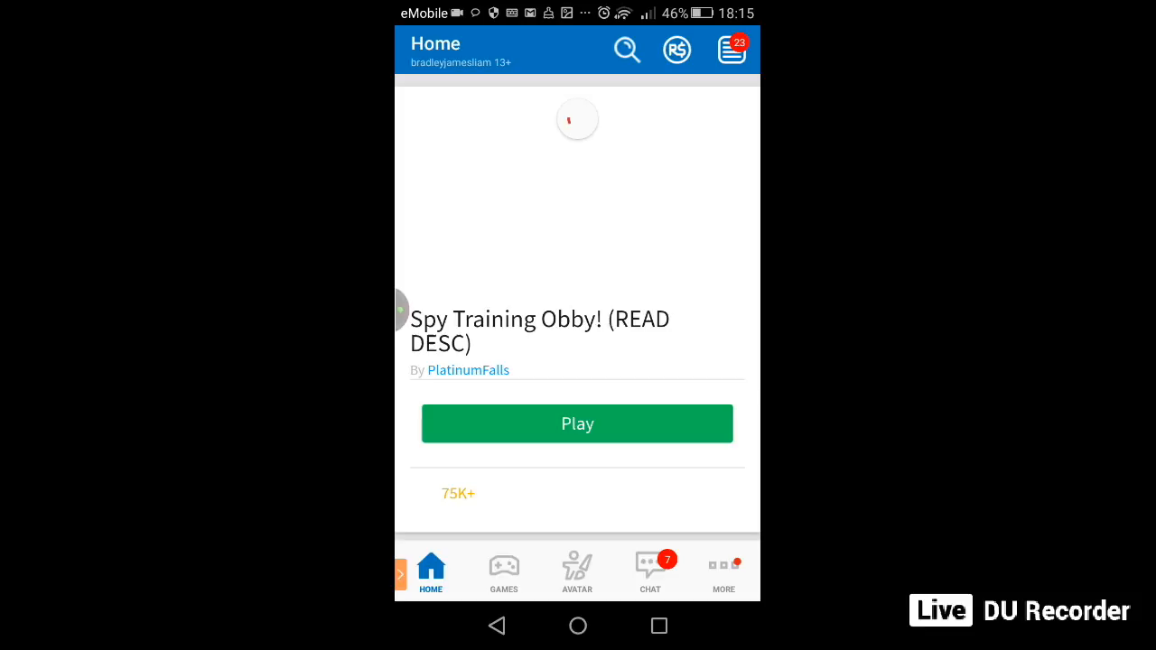
Start Spy Training Obby! (READ DESC) from its game card and load into stage 1.
{"action": "left_click", "coordinate": [576, 423]}
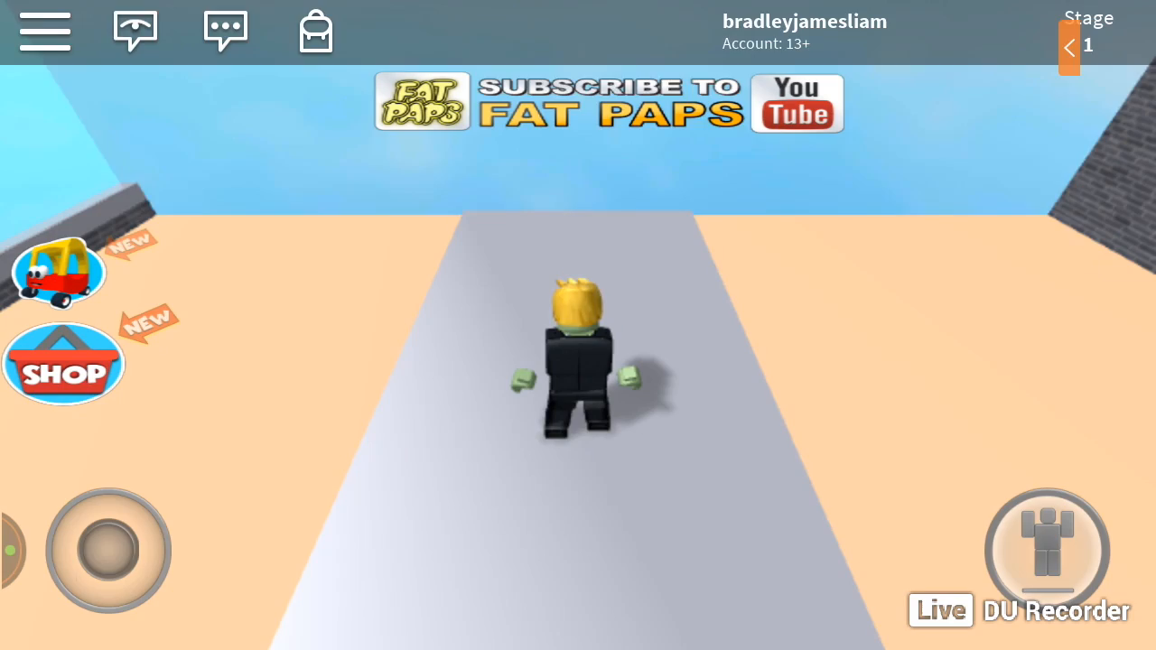